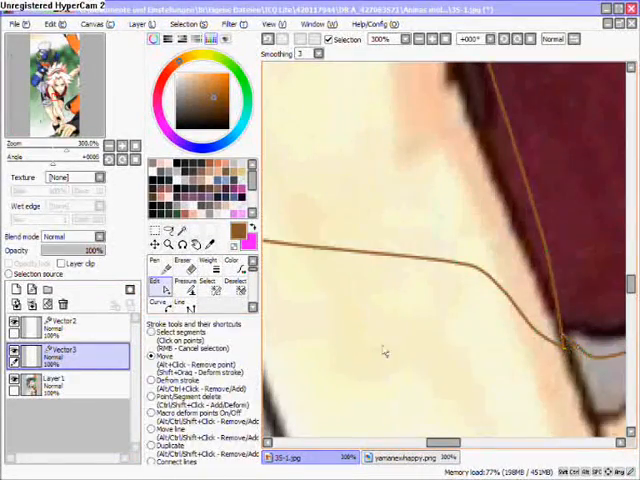
Trace the character's legs and clothing outline as vector line art over the reference
{"action": "left_click", "coordinate": [176, 260]}
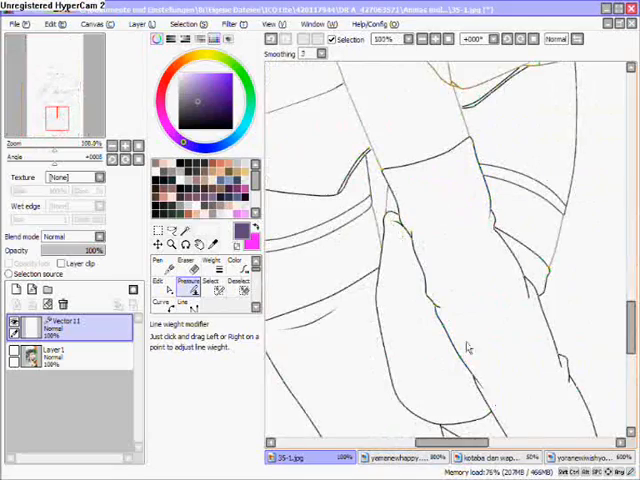
Add a new raster layer and paint a purple curve and small black dots over the line art
{"action": "left_click", "coordinate": [174, 260]}
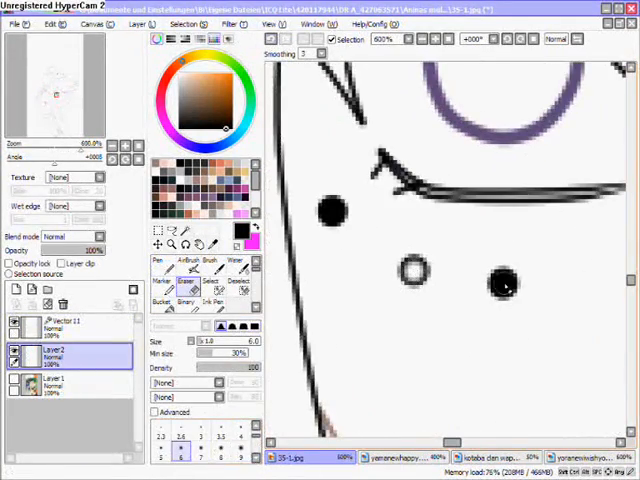
Refine the layers with Brush and Eraser until the finished character drawing appears
{"action": "left_click", "coordinate": [60, 324]}
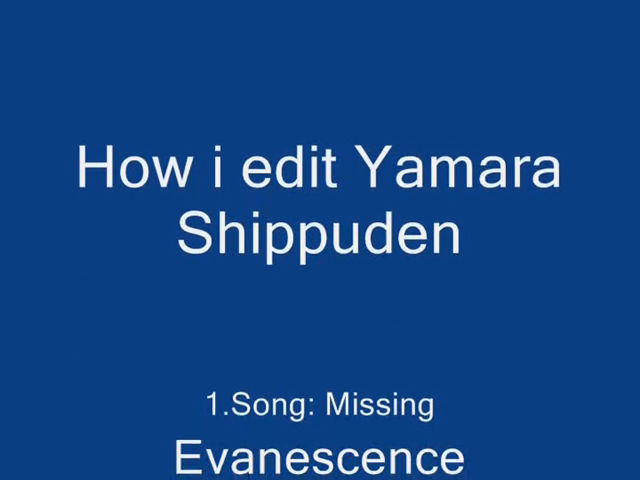
Scroll the ending credits to reveal "Angel of Darkness" by Alex feat. Yasmin and the disclaimer
{"action": "scroll", "scroll_direction": "down", "scroll_amount": 3}
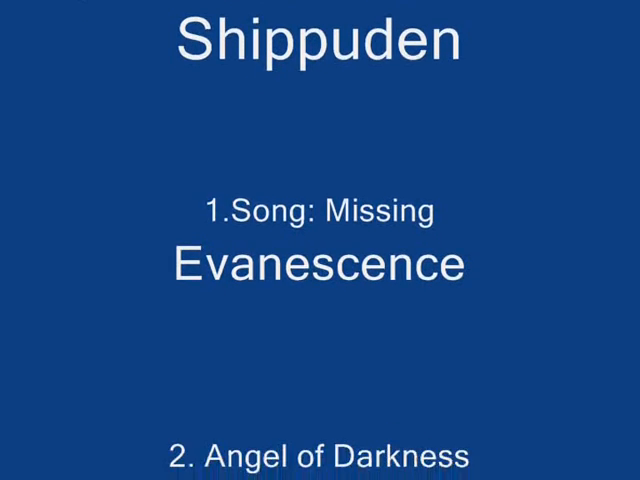
{"action": "scroll", "scroll_direction": "down", "scroll_amount": 3}
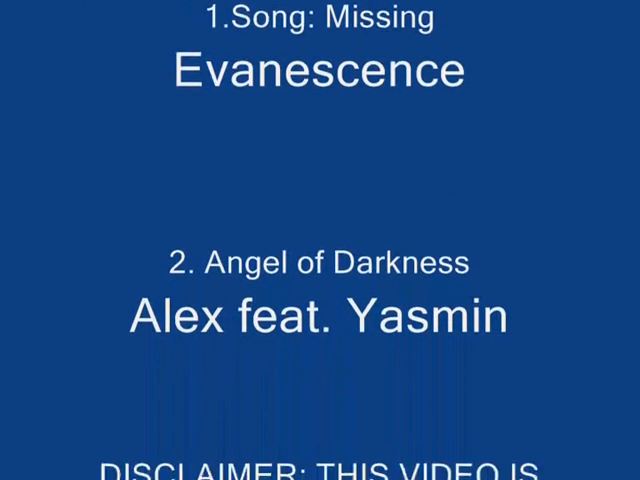